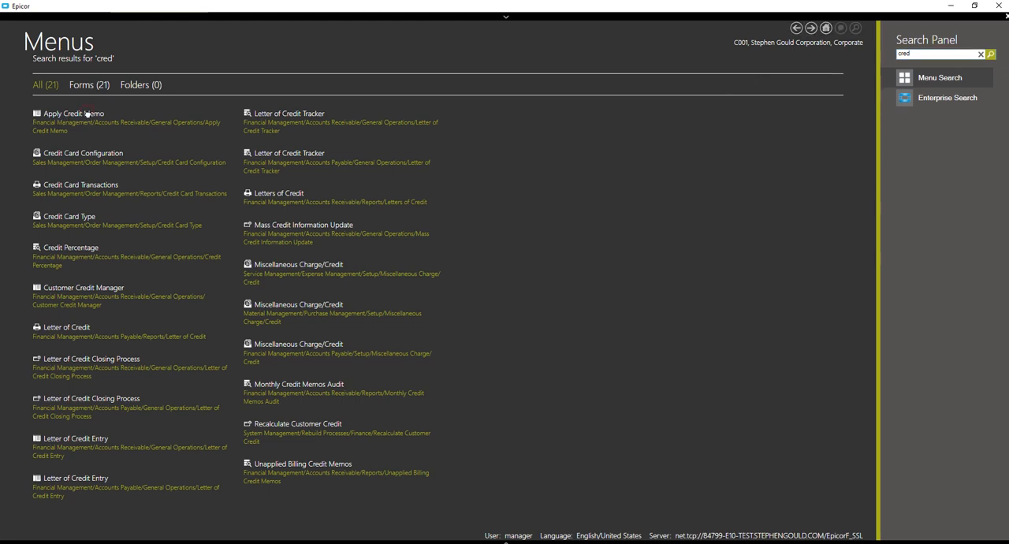
# - Open the Apply Credit Memo form and load its customization
pyautogui.click(67, 114)
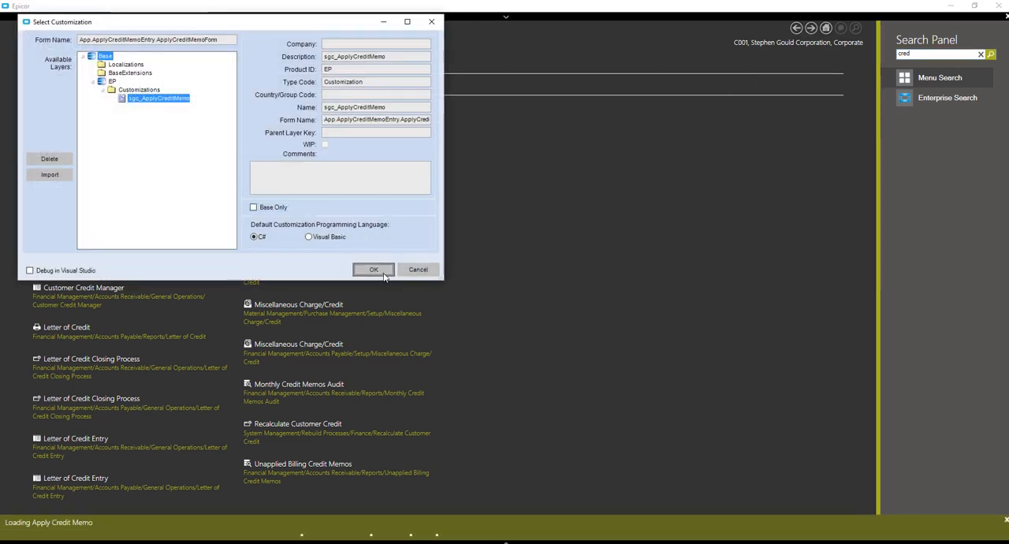
pyautogui.click(373, 269)
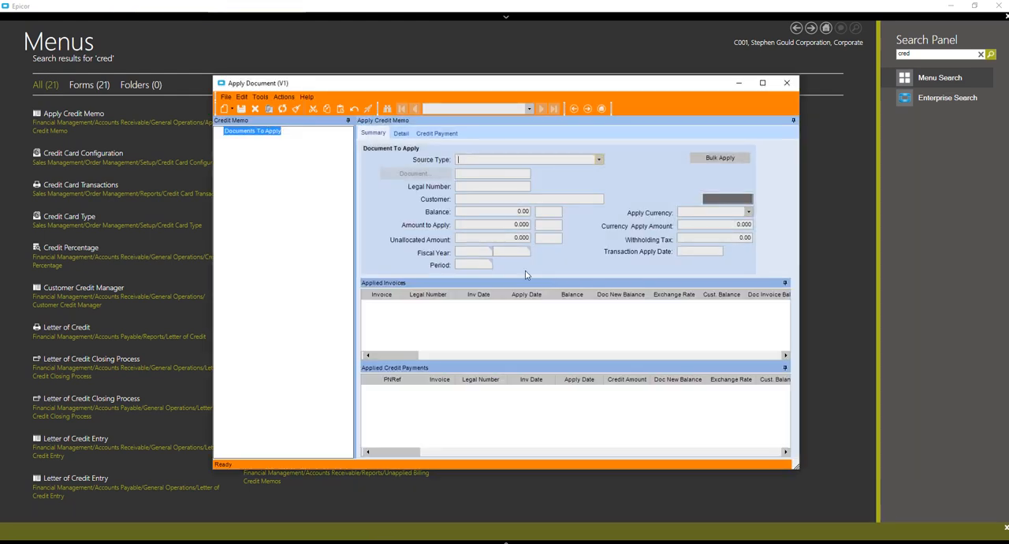
# - Start a new document to apply and select credit memo 6500177 with 900.00 balance
pyautogui.click(225, 109)
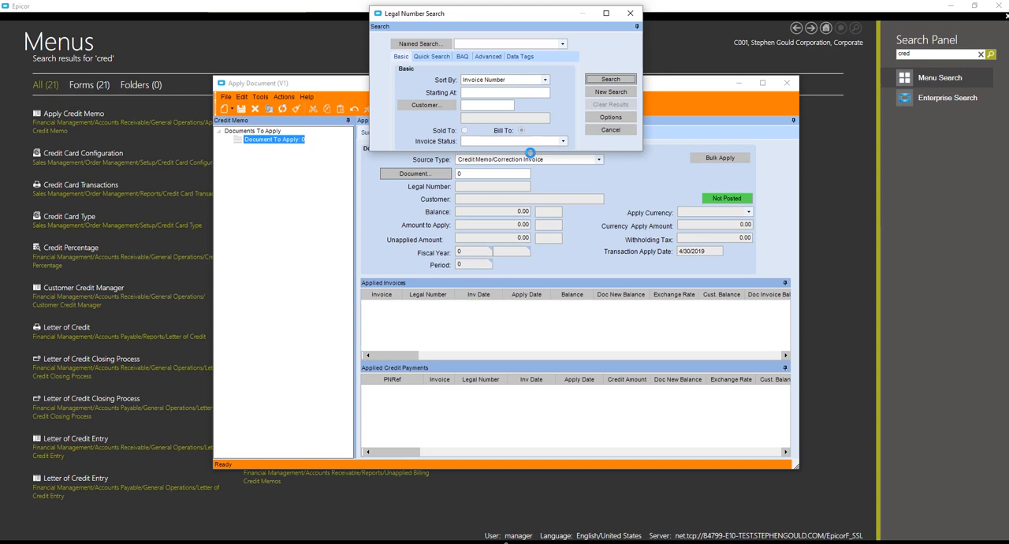
pyautogui.click(609, 79)
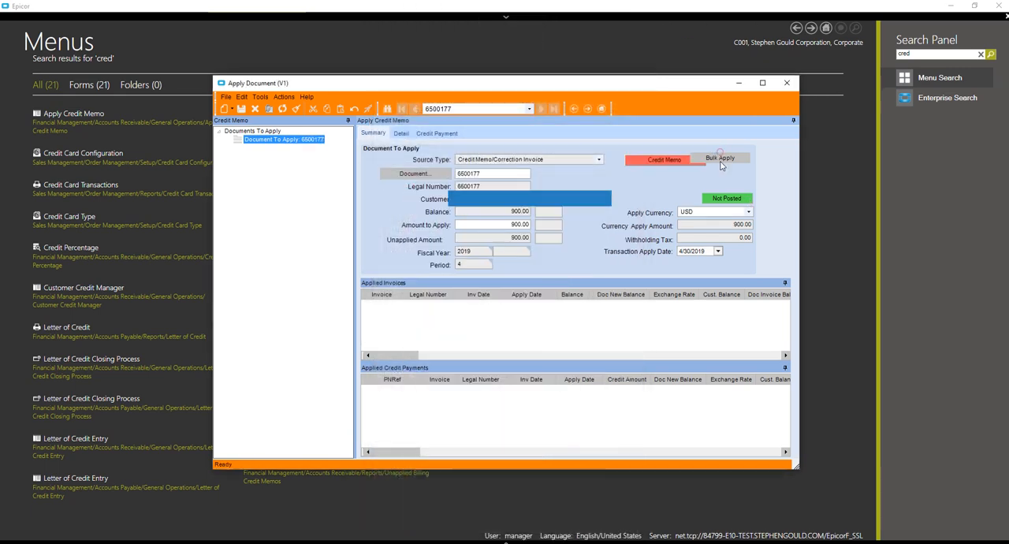
# - Launch Bulk Apply for credit memo 6500177, dismissing the process and customization prompts
pyautogui.click(719, 157)
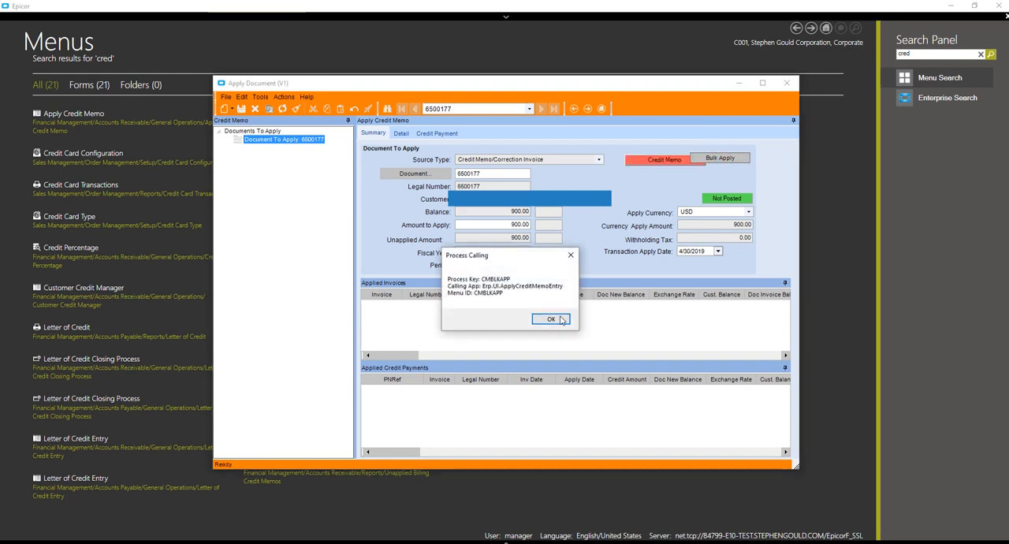
pyautogui.click(551, 319)
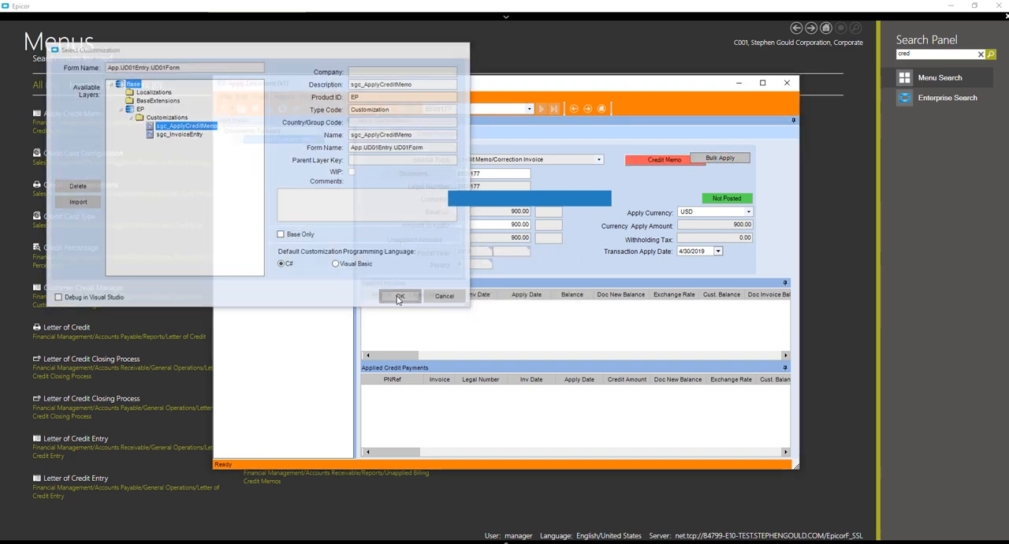
pyautogui.click(399, 296)
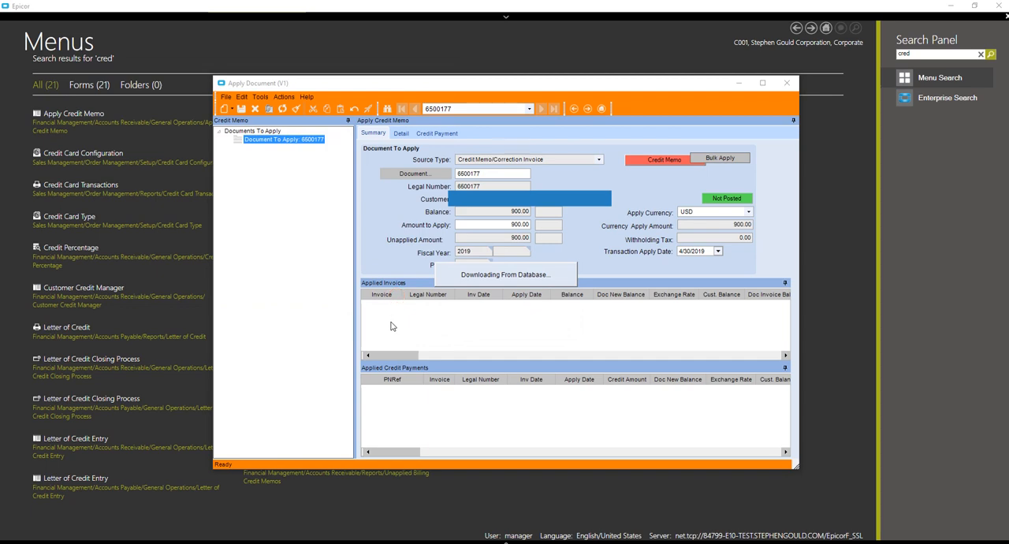
pyautogui.click(720, 158)
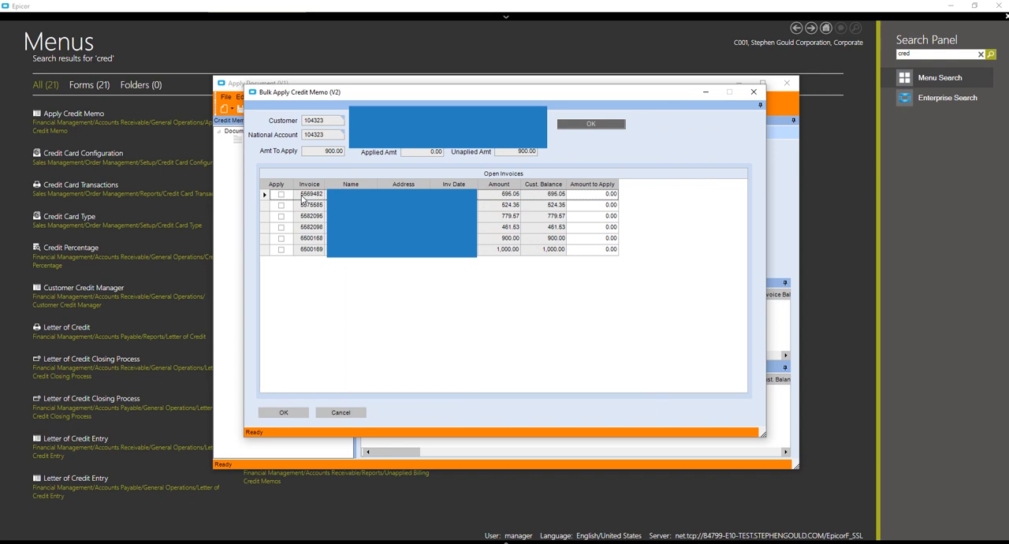
# - Check Apply for invoices 5669482 and 5675585 and confirm the 900.00 application
pyautogui.click(281, 205)
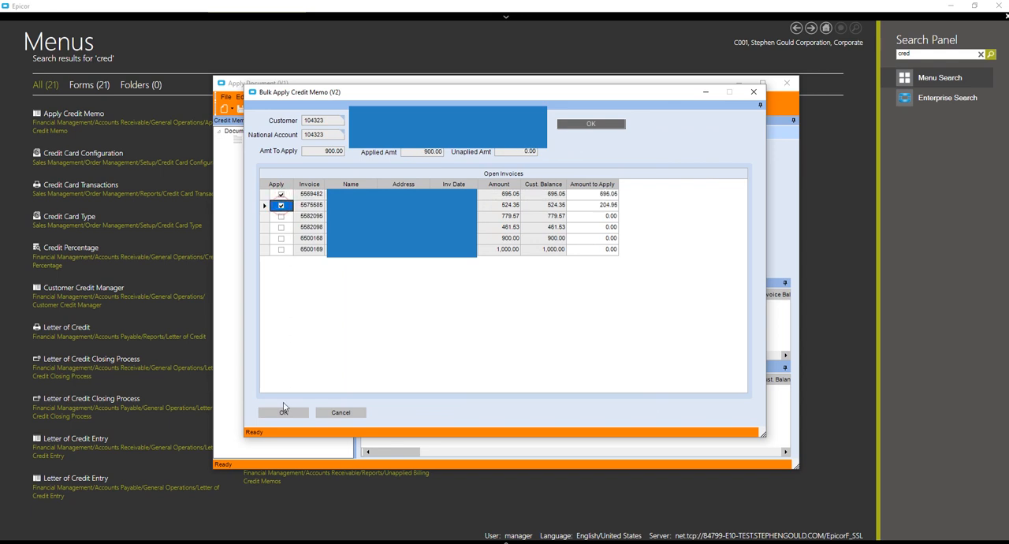
pyautogui.click(283, 412)
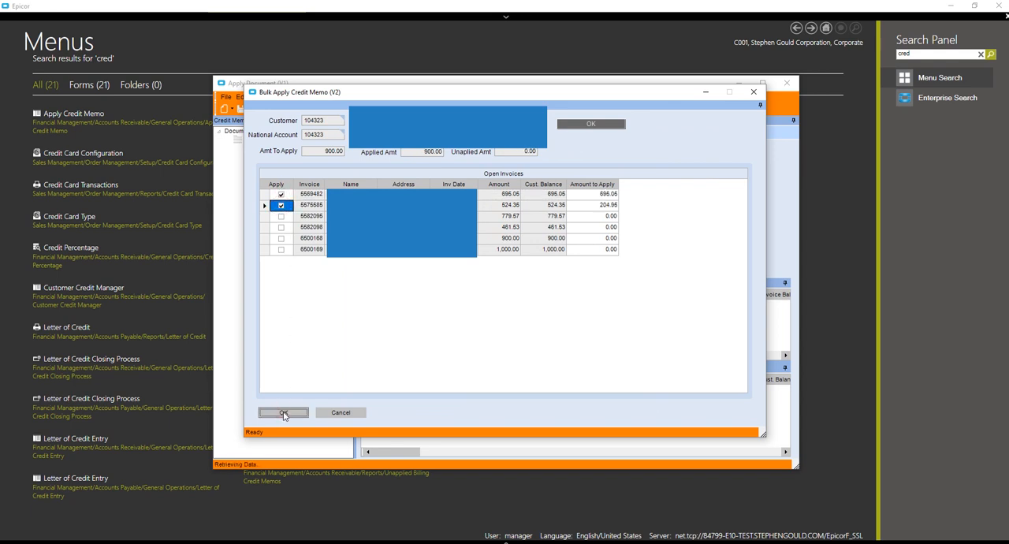
pyautogui.click(283, 412)
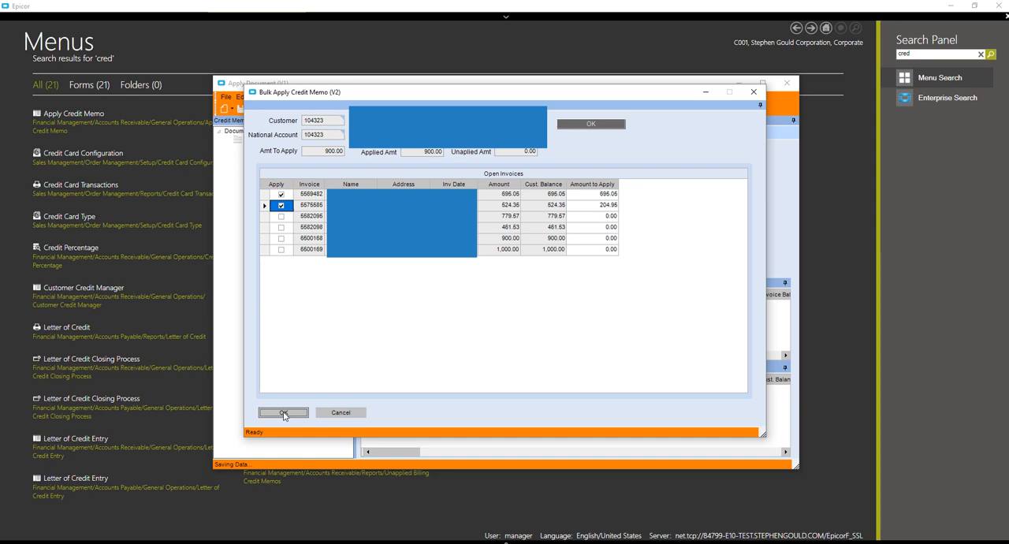
pyautogui.click(283, 412)
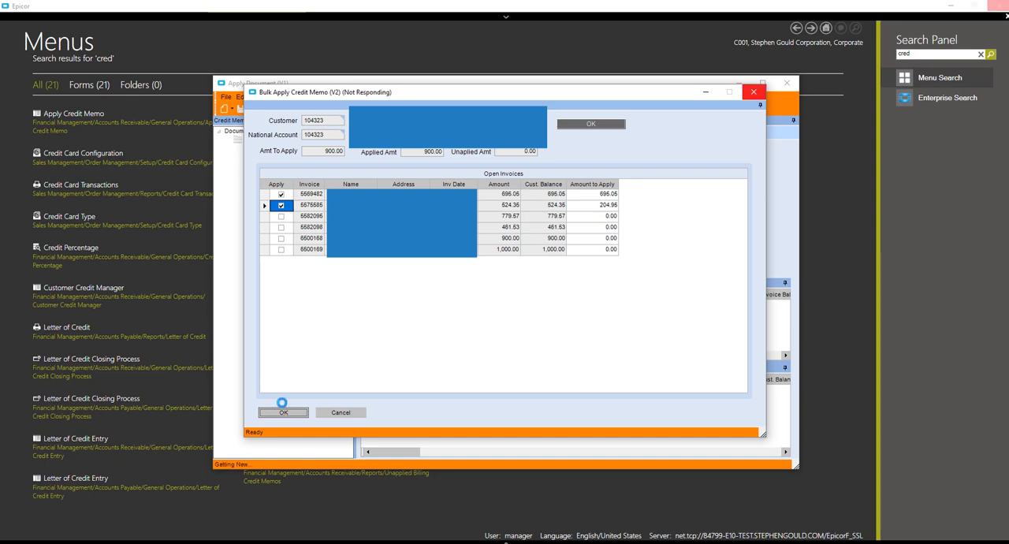
pyautogui.click(283, 412)
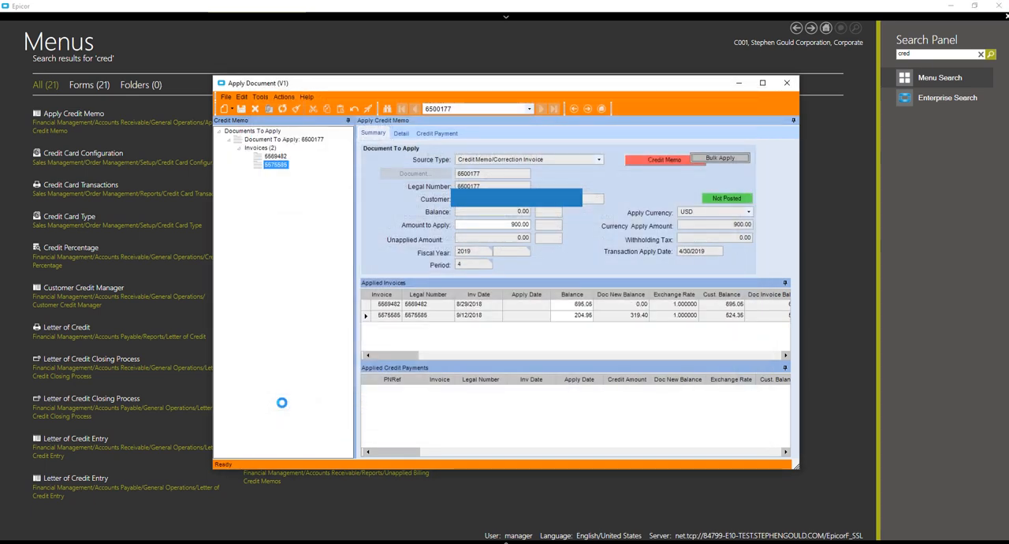